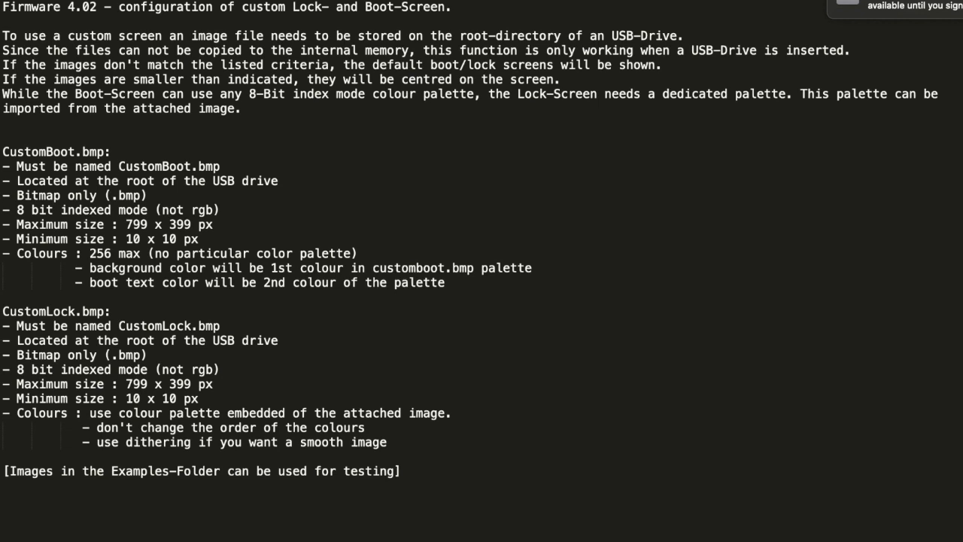
mouse_move(21, 172)
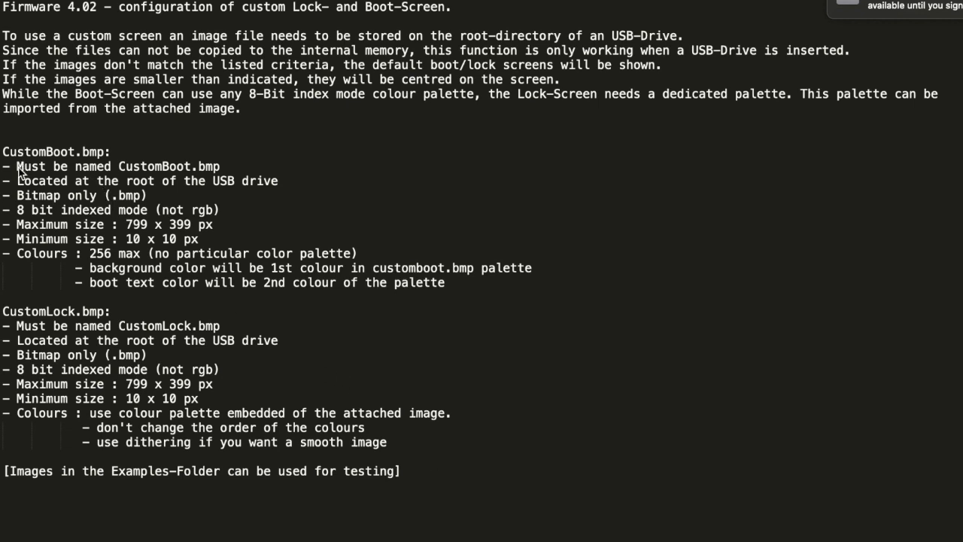
mouse_move(113, 170)
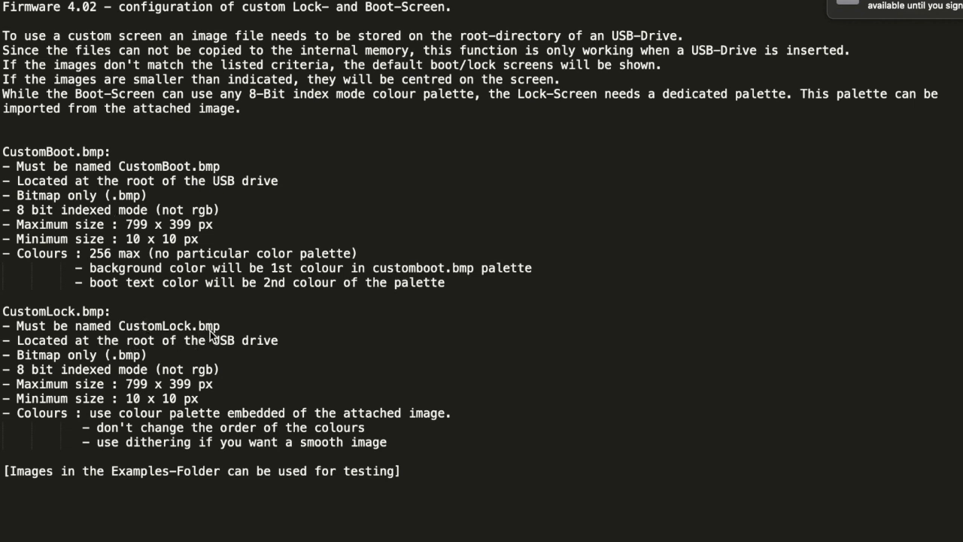
mouse_move(33, 209)
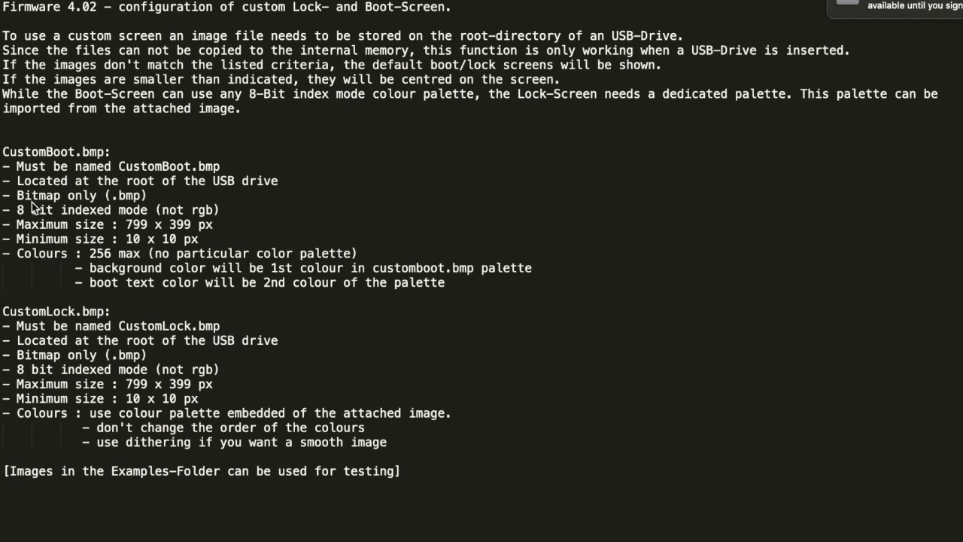
mouse_move(22, 216)
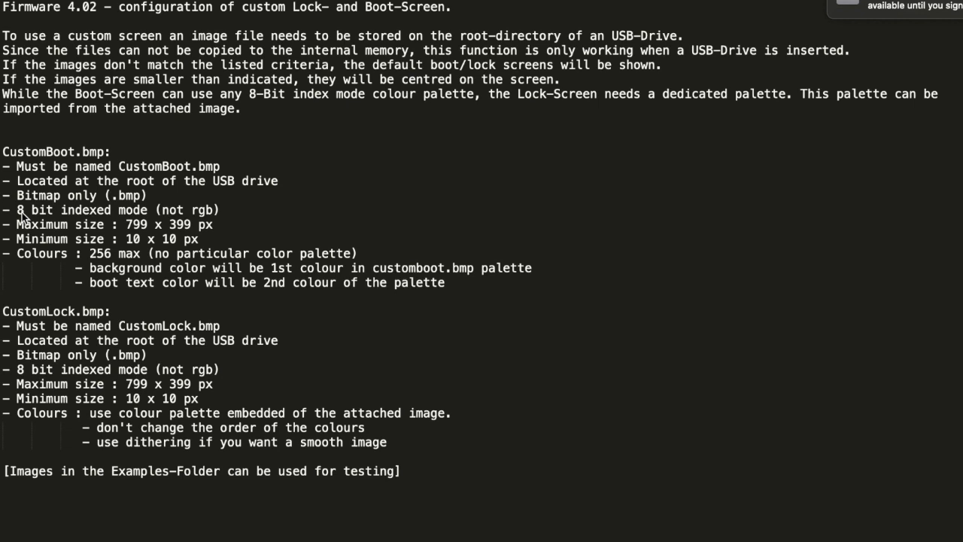
mouse_move(198, 216)
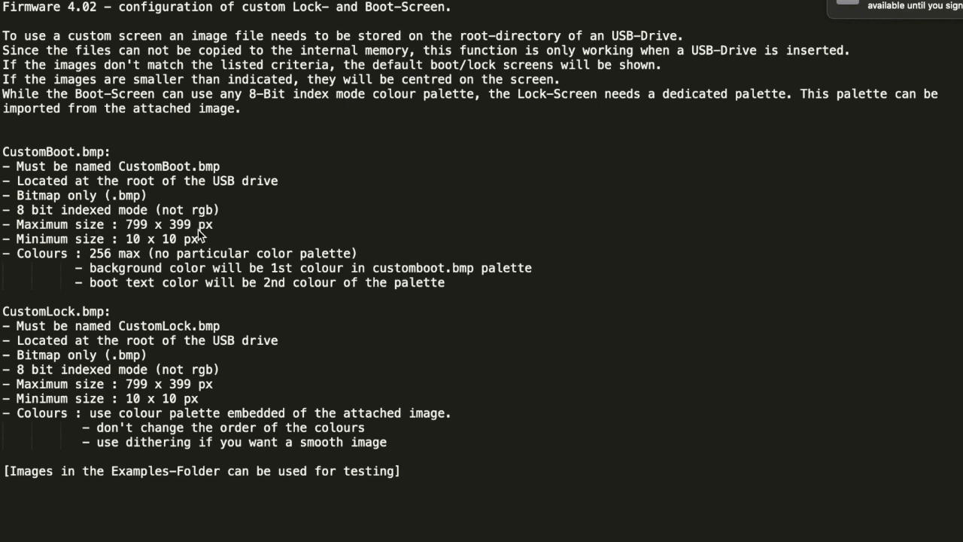
mouse_move(133, 243)
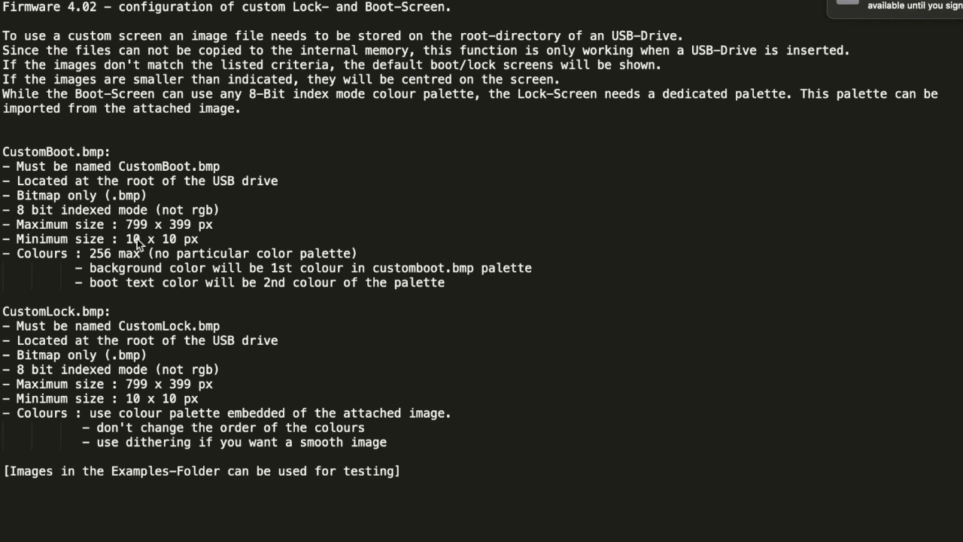
mouse_move(192, 233)
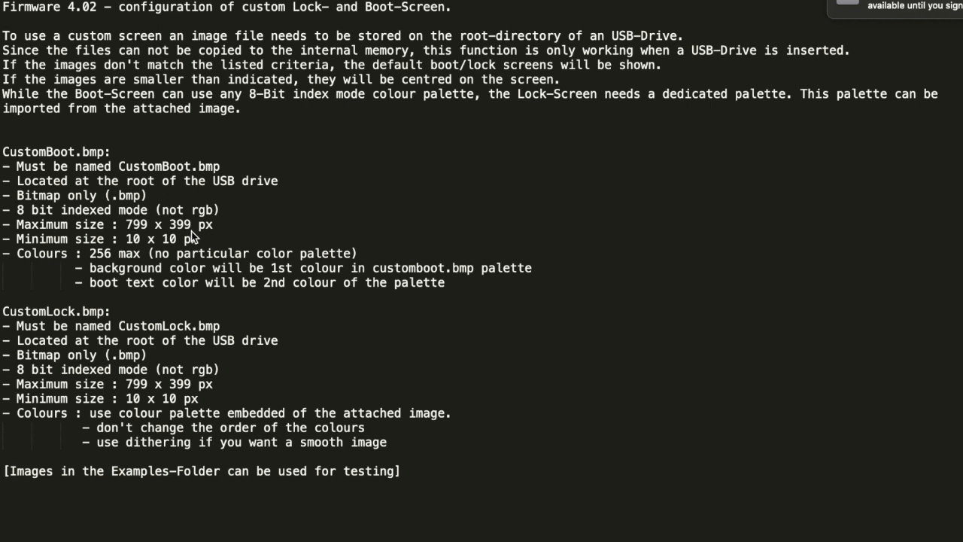
mouse_move(139, 233)
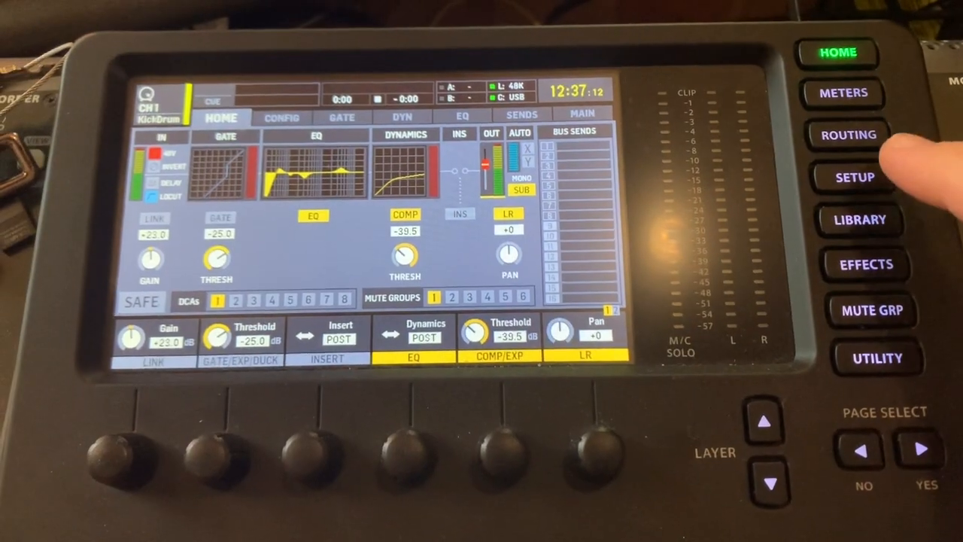
Reboot the console from the Global setup page and confirm the warning.
left_click(842, 177)
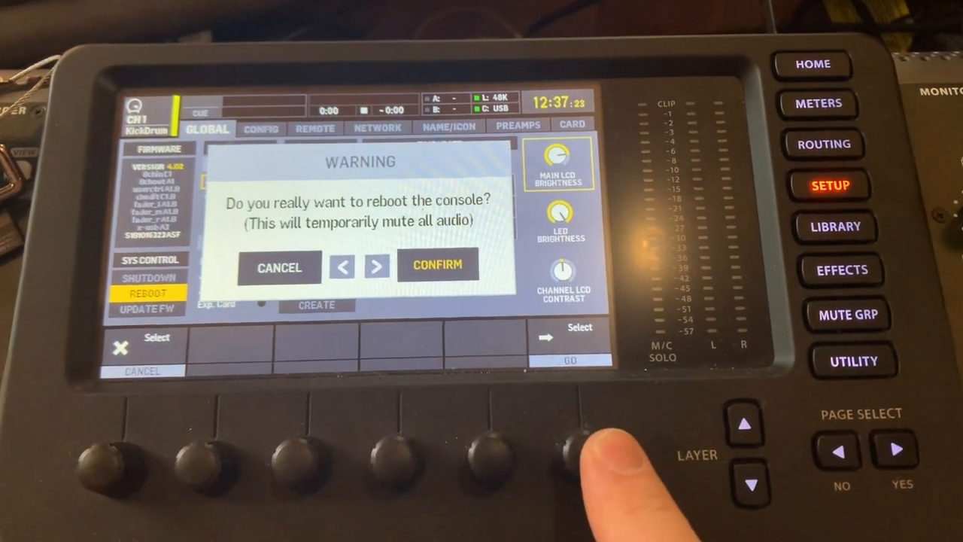
left_click(437, 265)
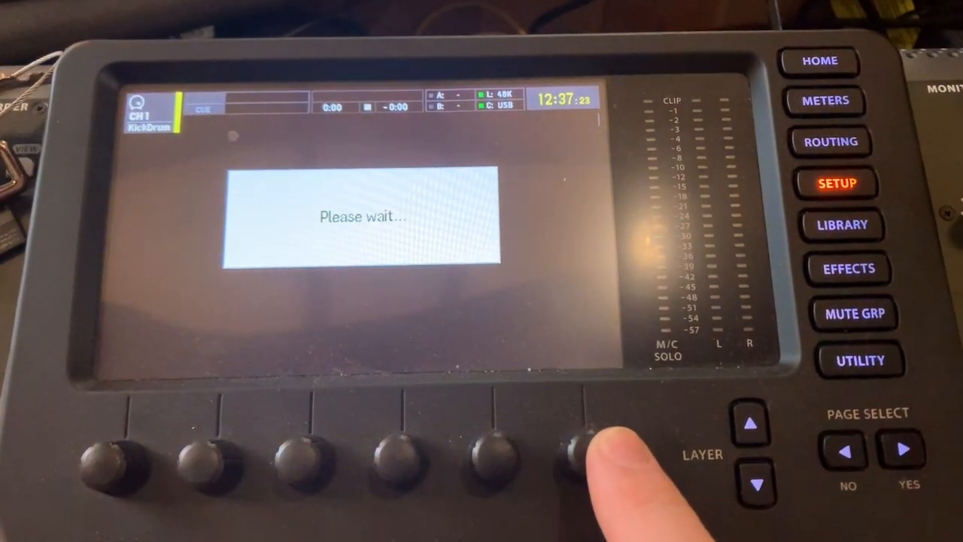